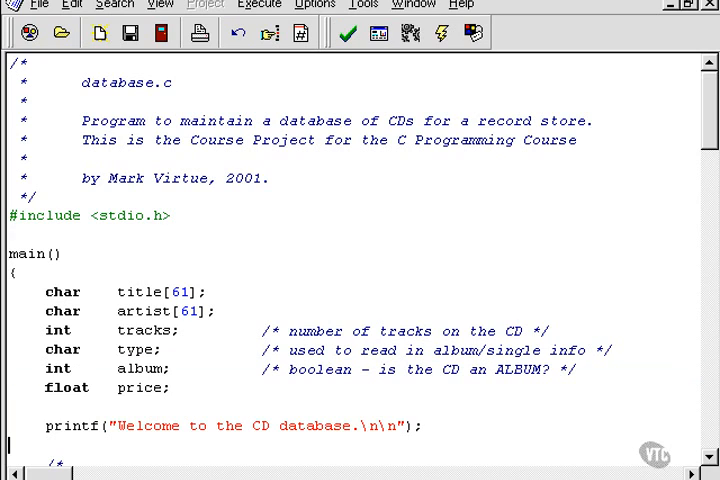
Review the source lines that read the CD title and flush input before the artist
scroll("down", 3)
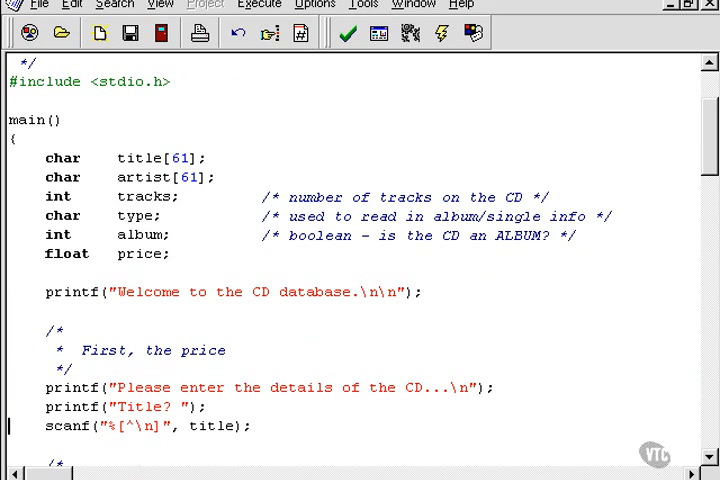
left_click(124, 408)
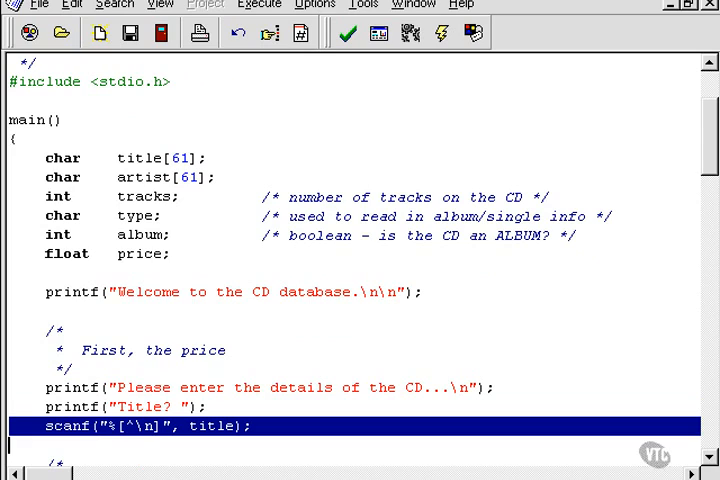
left_click(114, 424)
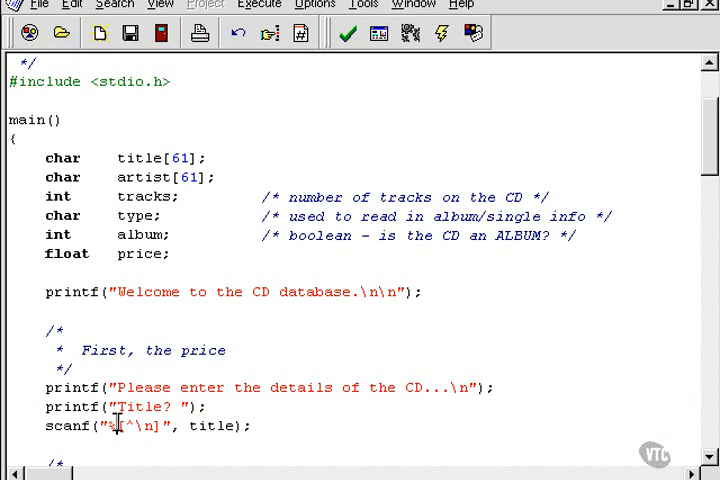
double_click(144, 426)
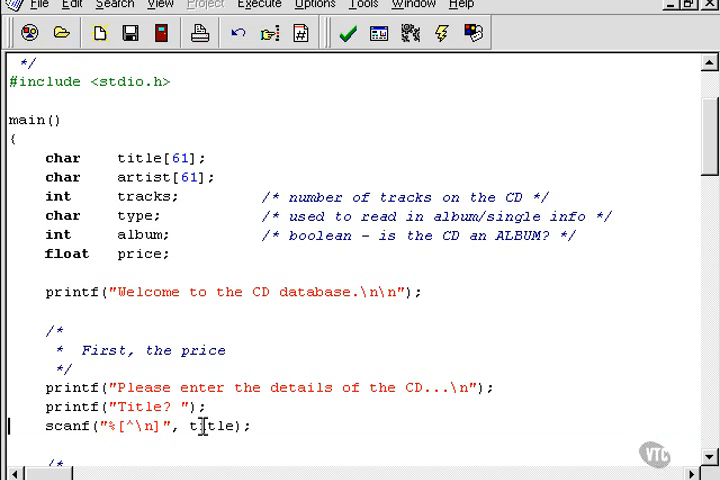
scroll("down", 3)
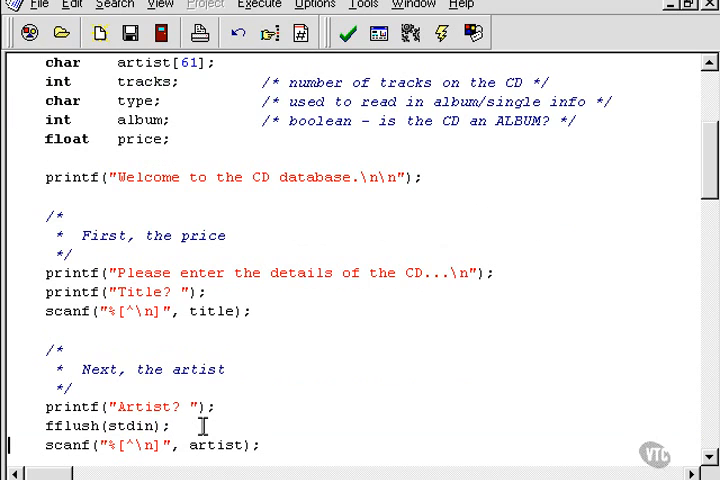
double_click(114, 424)
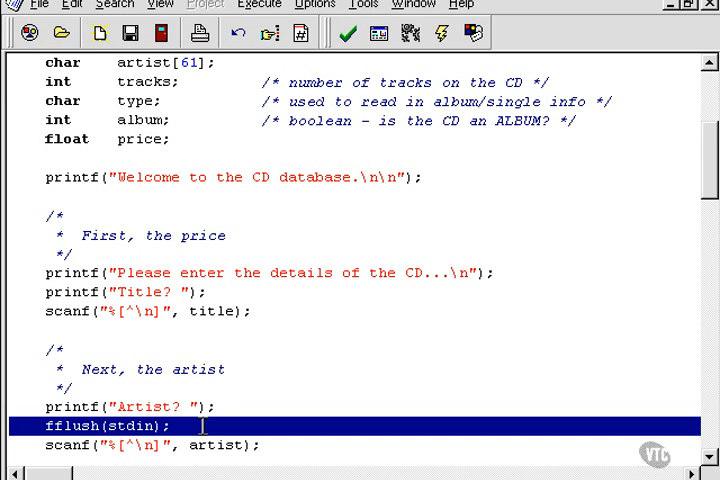
Scroll through the rest of the CD database source to review it
scroll("down", 3)
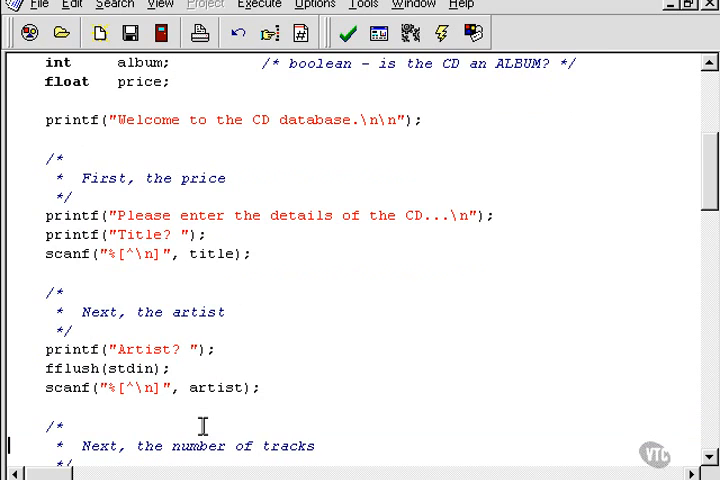
scroll("down", 3)
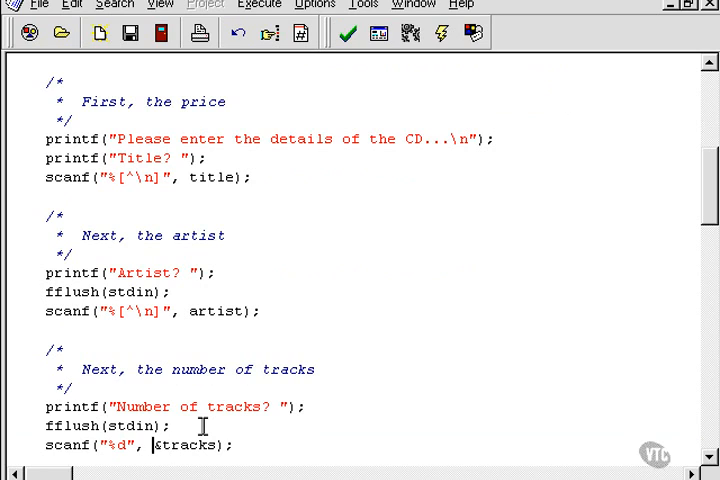
scroll("down", 3)
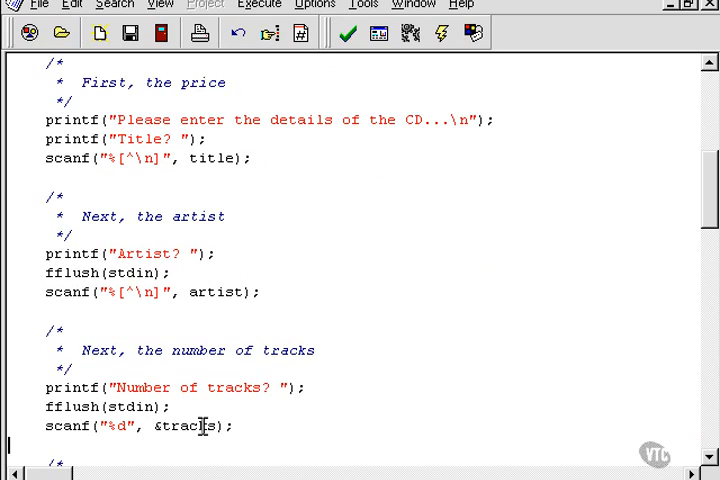
scroll("down", 3)
type("album = type == 'a';    /* if they didn't enter 'a' or 's' it assumes 's'")
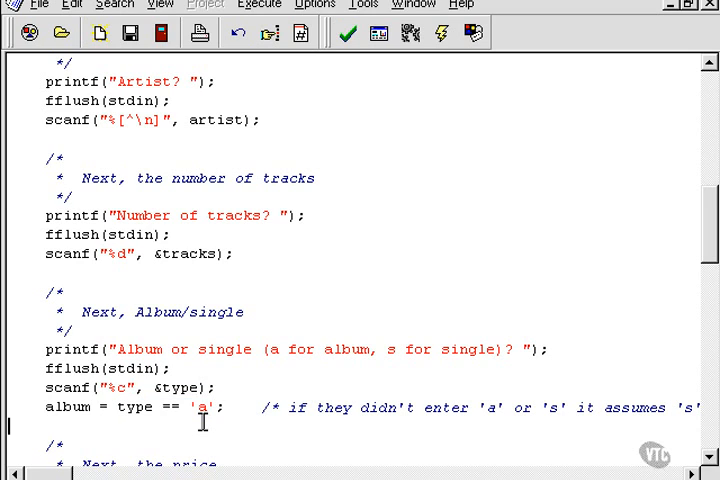
scroll("down", 3)
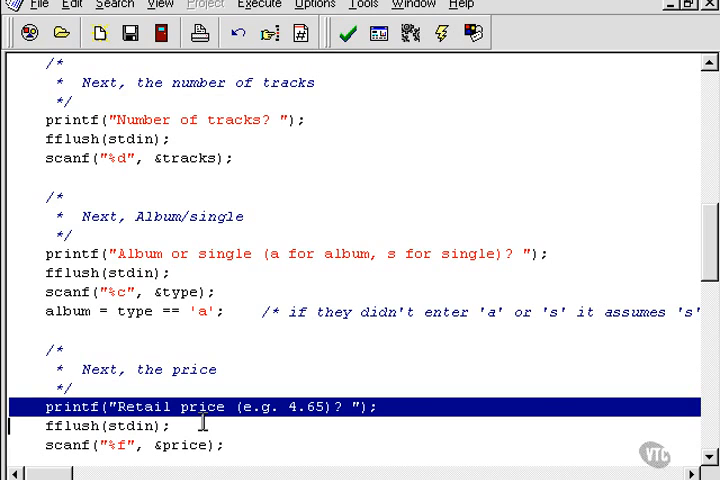
scroll("down", 3)
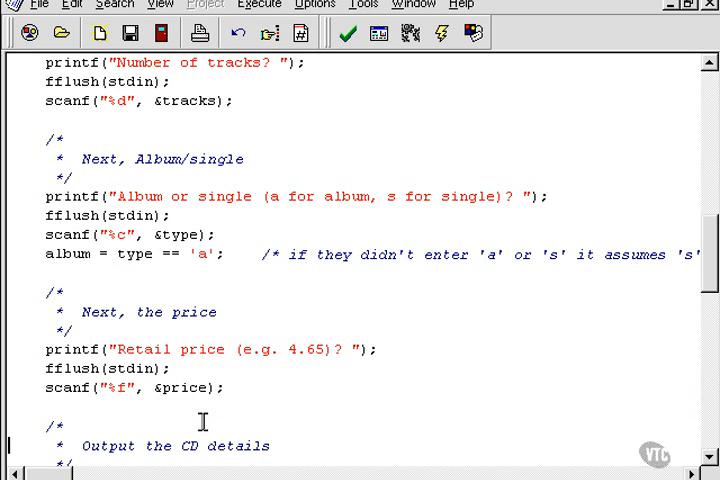
scroll("down", 3)
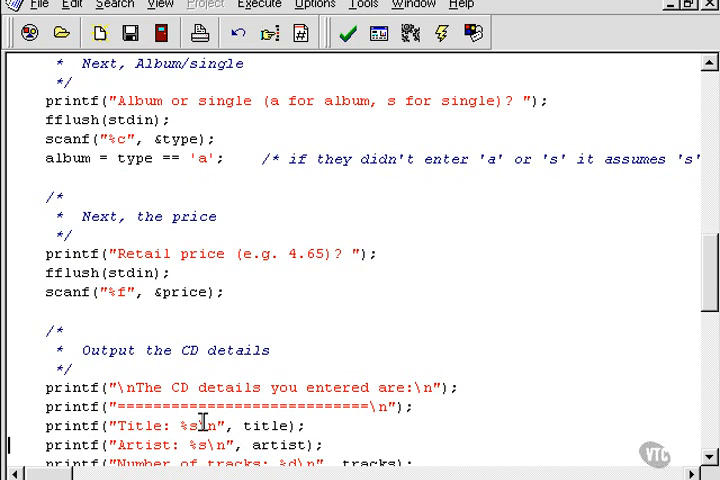
scroll("down", 3)
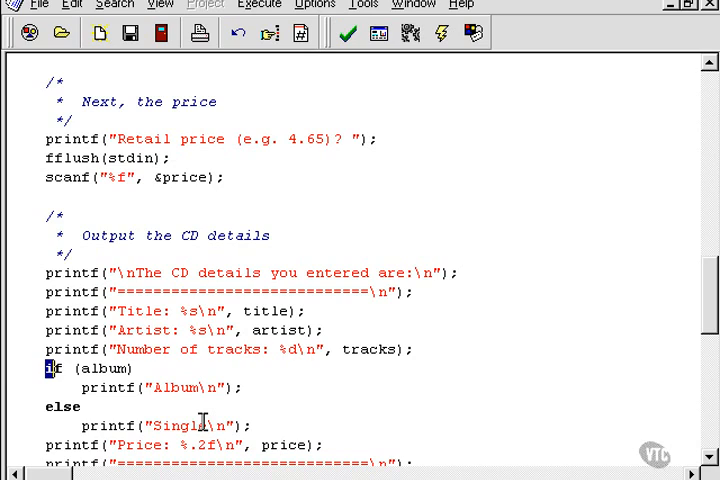
double_click(64, 368)
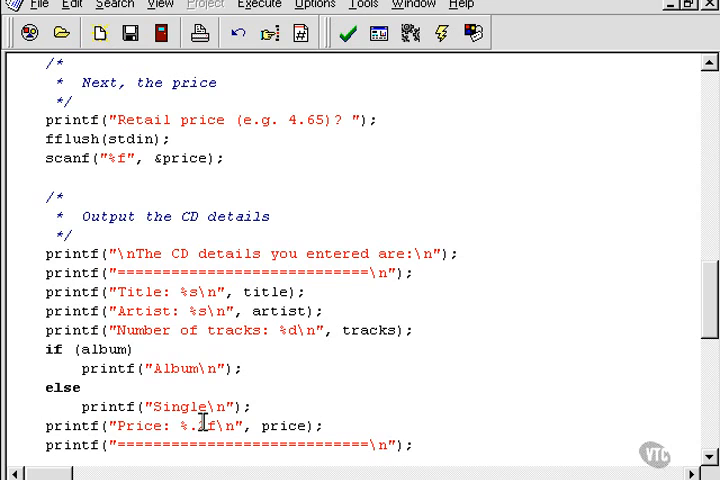
scroll("down", 3)
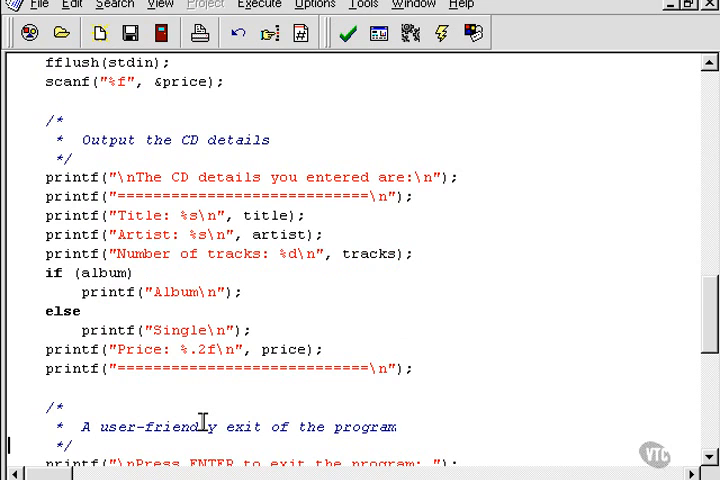
scroll("down", 3)
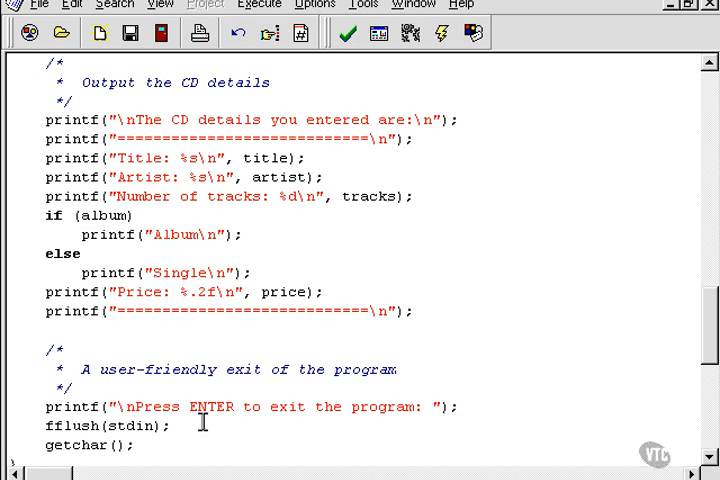
mouse_move(96, 82)
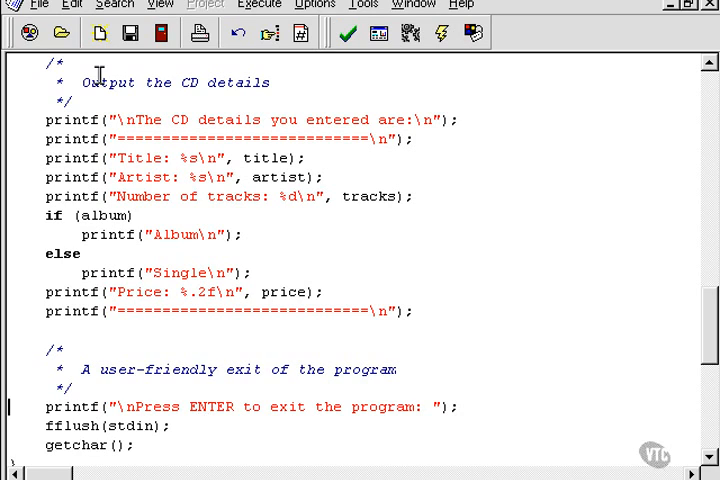
Compile and run the program, entering title Love Over Gold and artist Dire Straits
left_click(348, 32)
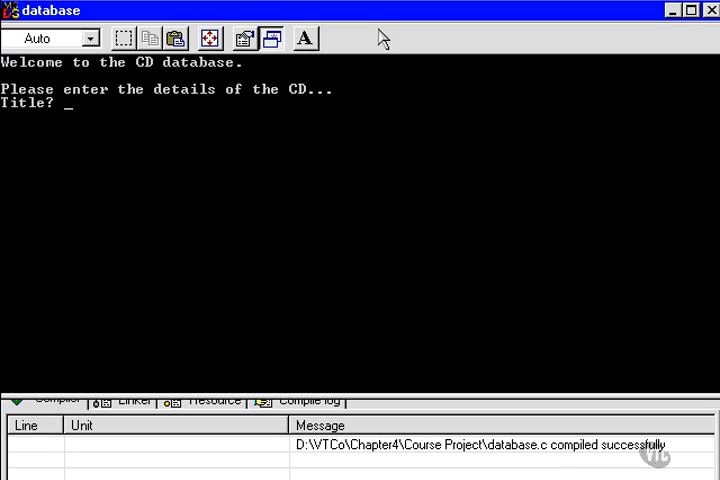
mouse_move(344, 182)
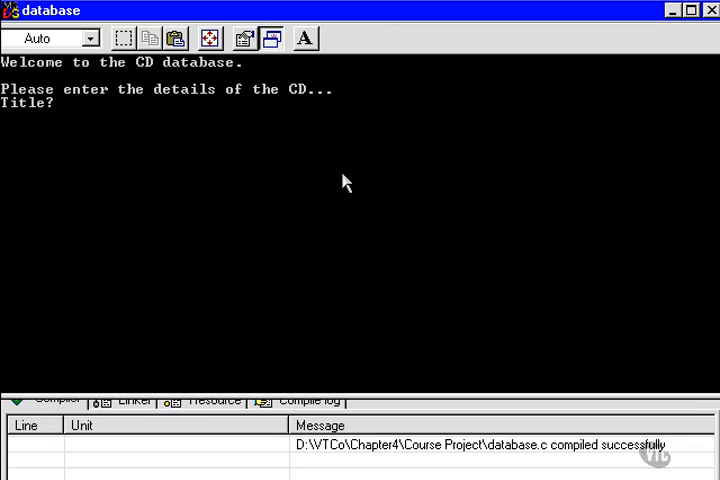
type("Love o")
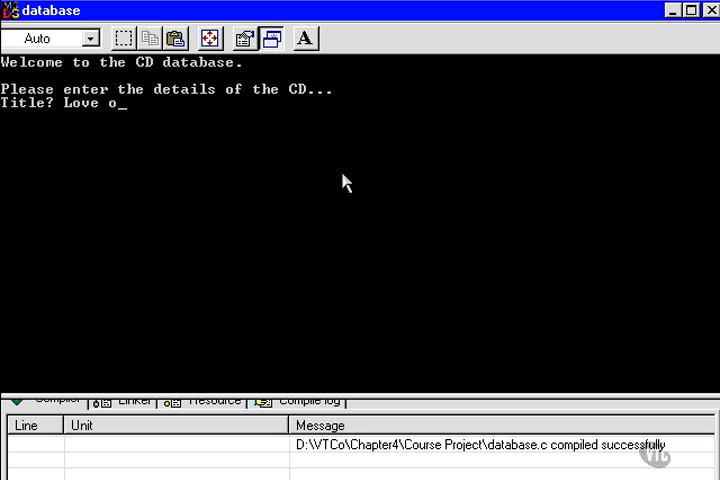
type("ver Gold")
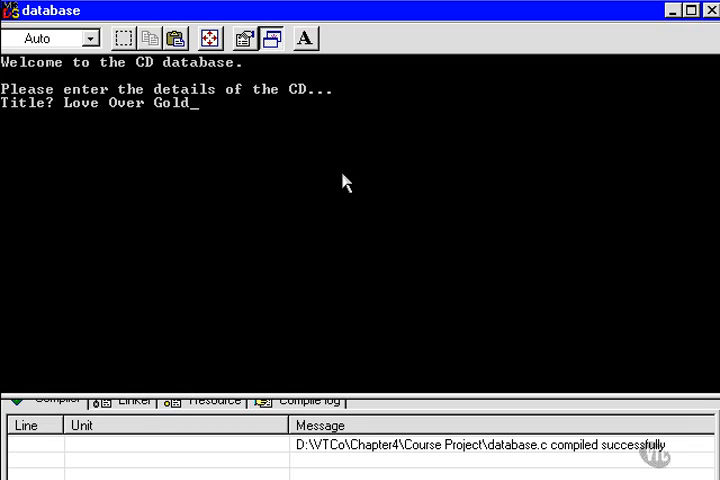
type("Dire Straits")
type("5")
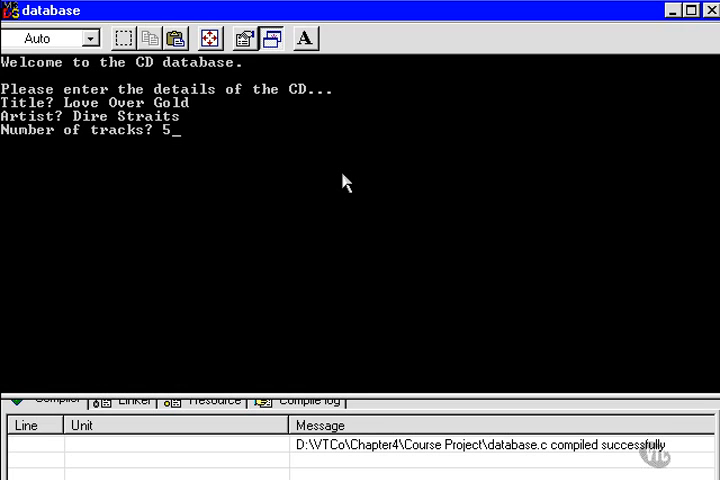
Enter album as the CD type and a price of 13.50
type("a for album, s for single)? a")
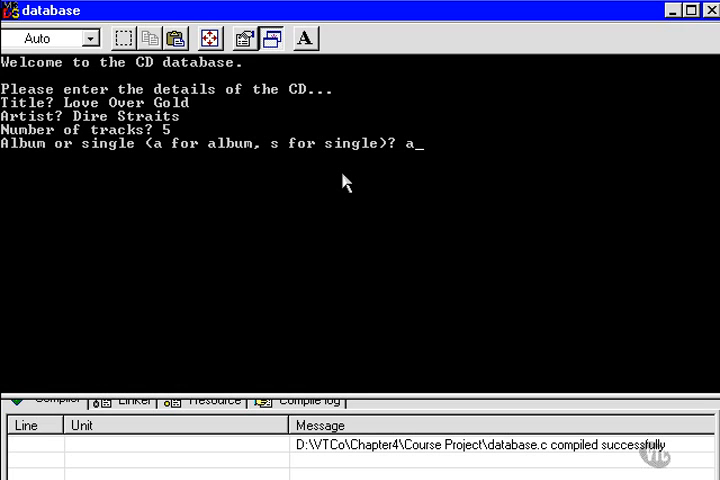
key("Return")
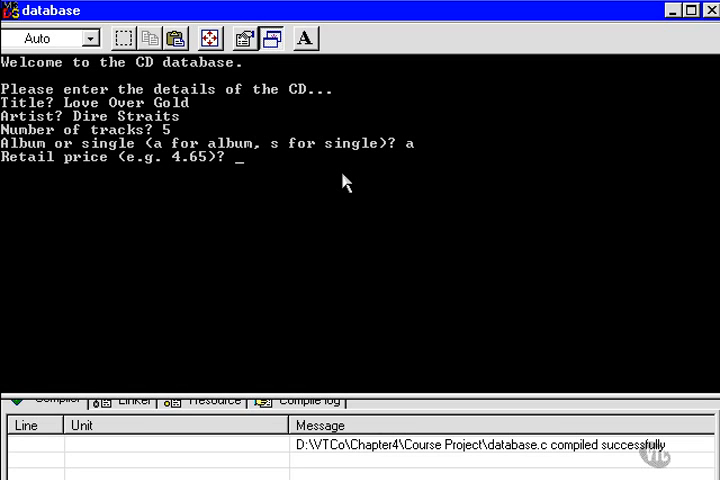
type("13.")
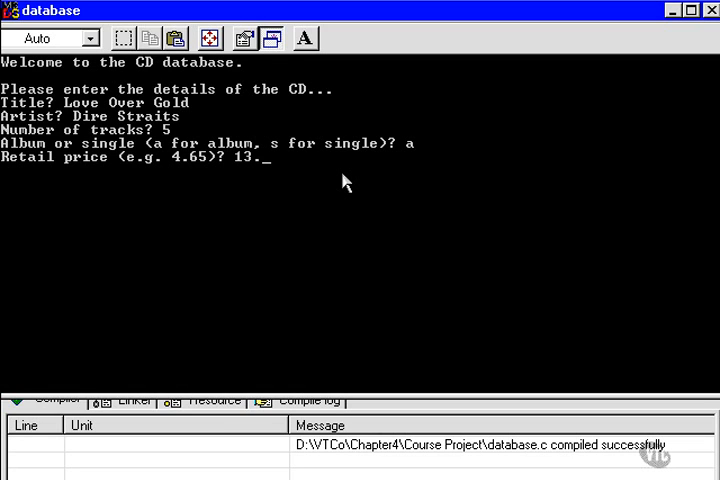
type("50")
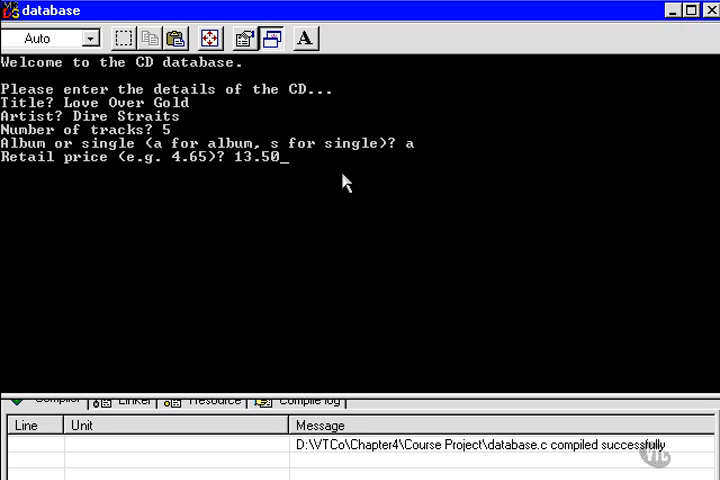